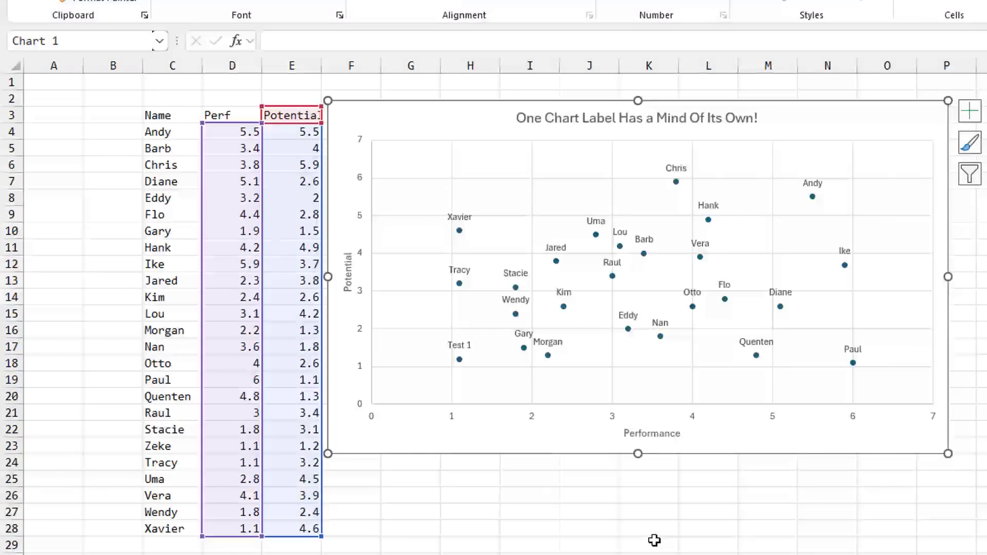
mouse_move(510, 403)
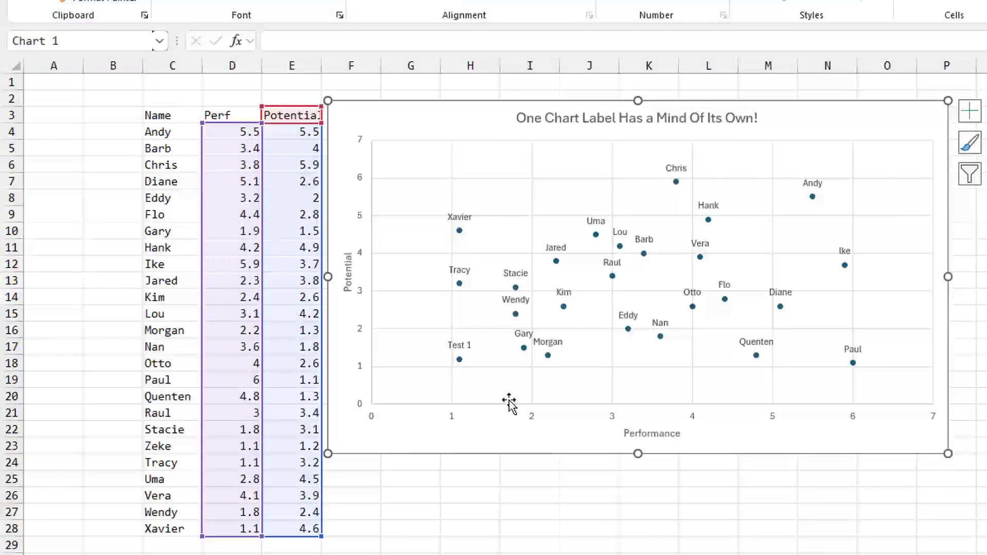
mouse_move(616, 346)
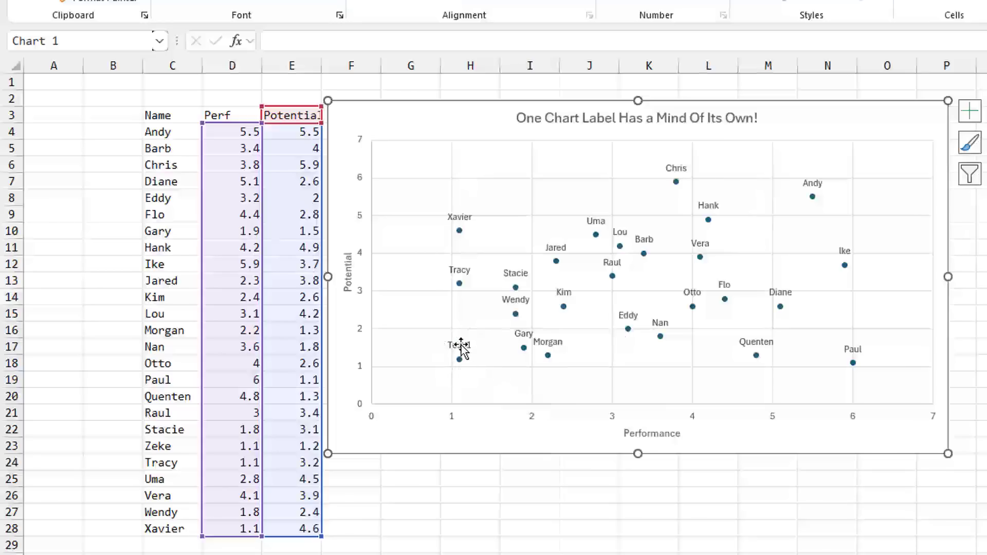
mouse_move(458, 347)
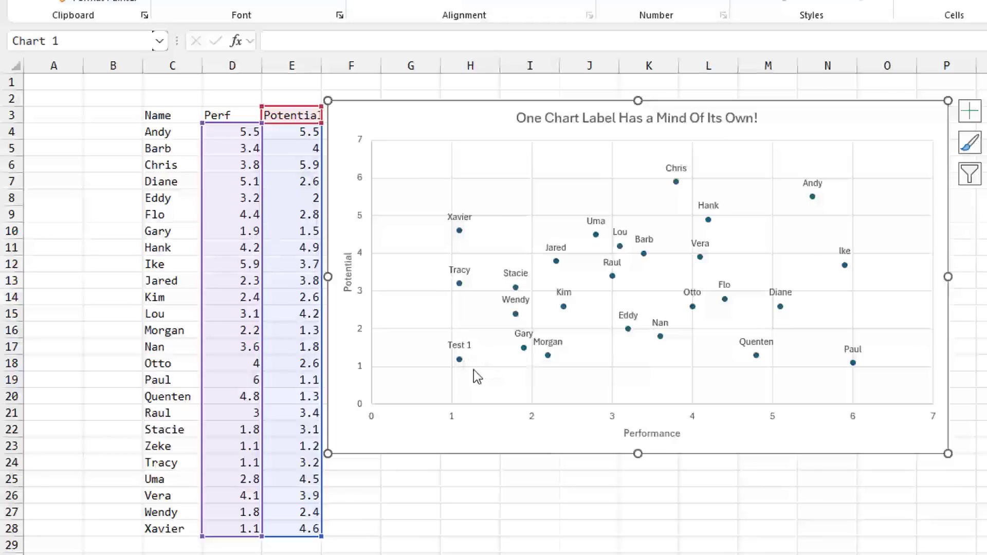
mouse_move(420, 245)
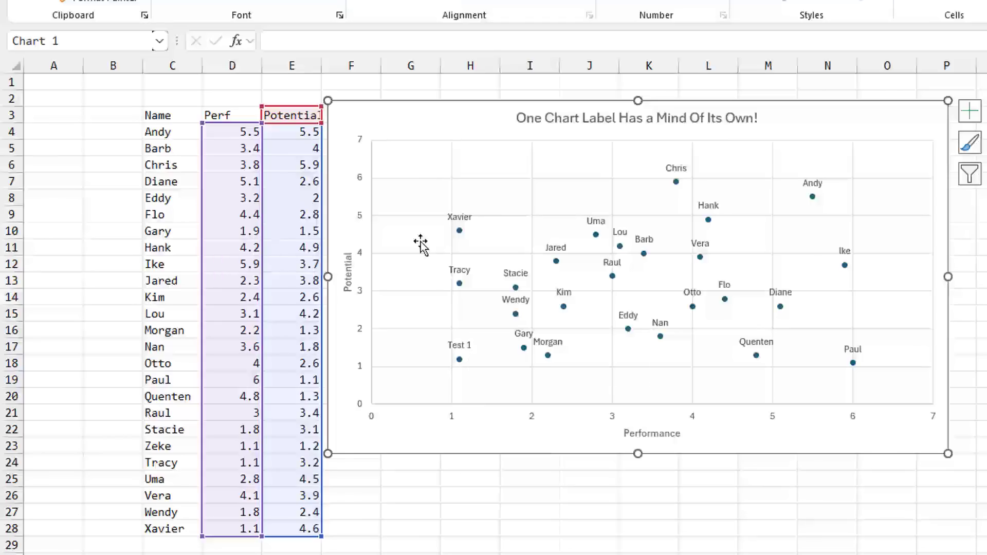
mouse_move(459, 201)
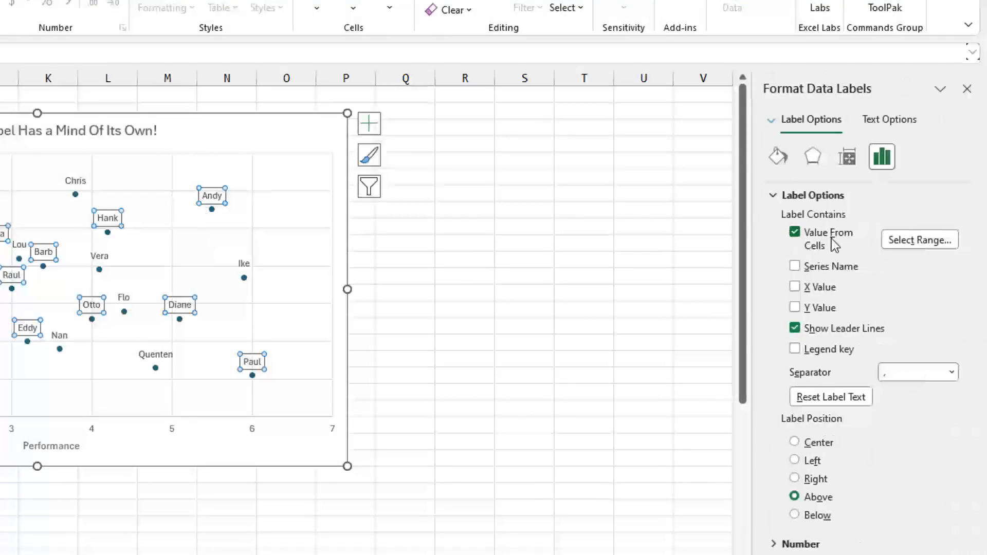
Step: Point the chart's data-label text at the name cells C4:C28; one label still reads Test 1
click(918, 239)
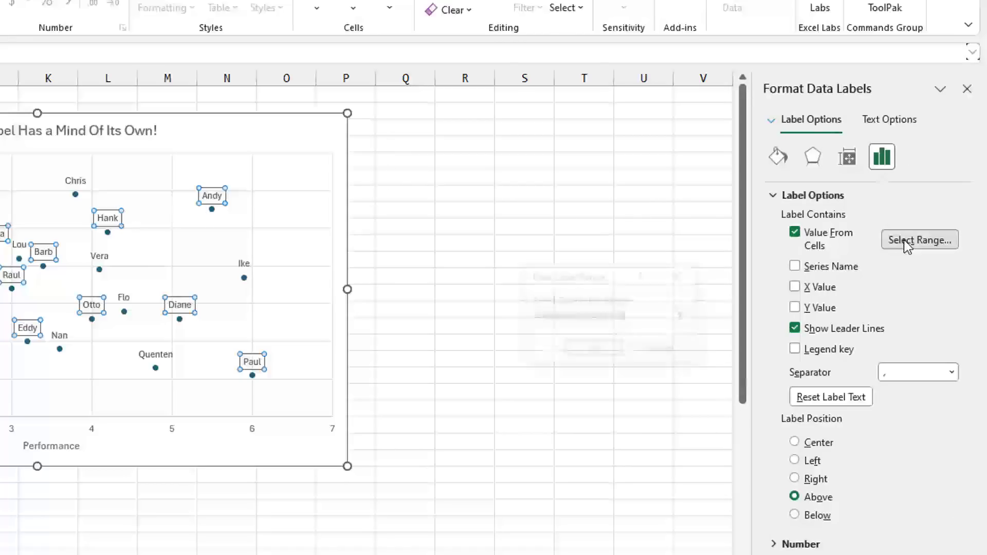
click(918, 240)
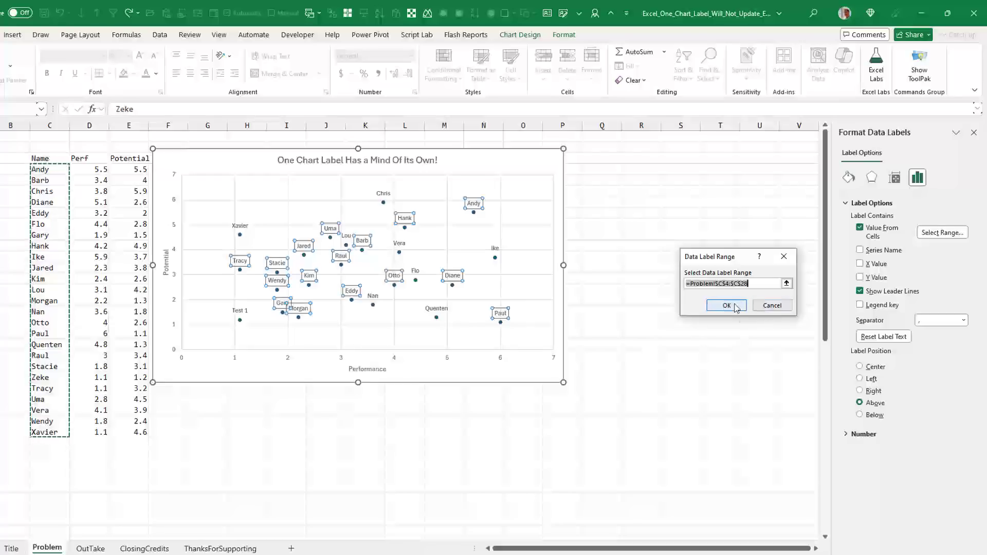
click(724, 305)
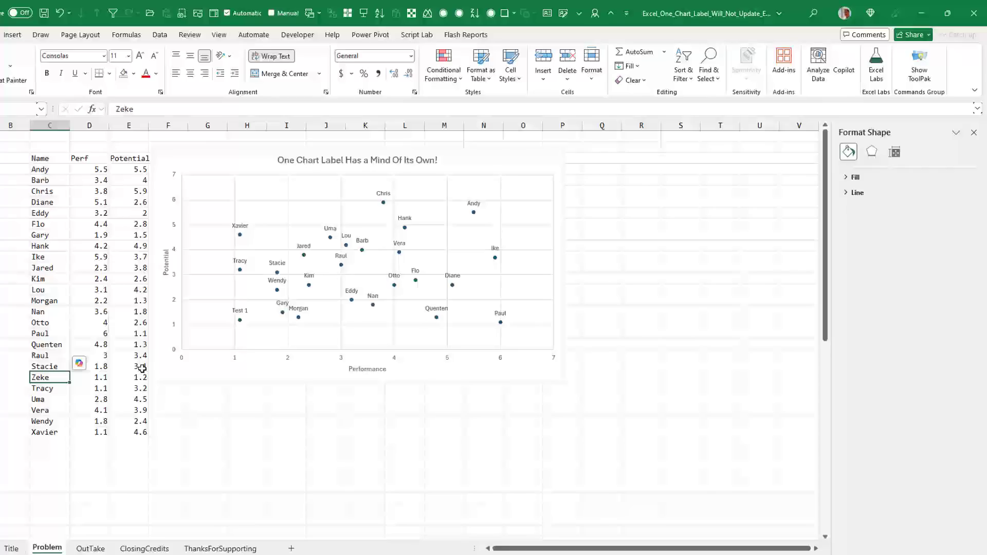
Step: Overwrite Zeke in C23 with HELP!; its chart label still shows Test 1
text(HELP!)
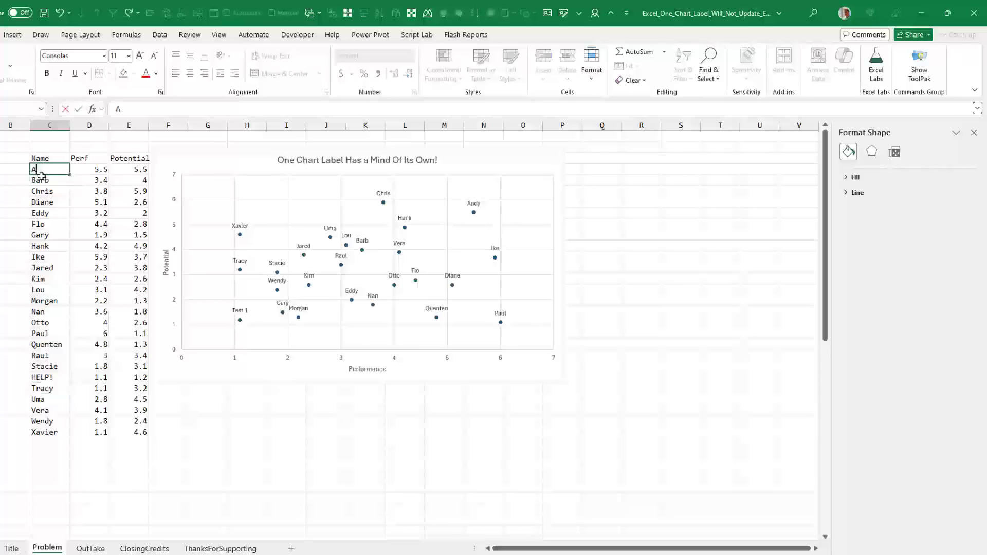
Step: Enter Alabama in C4 and fill state names down to C22 so labels follow
text(Alabama)
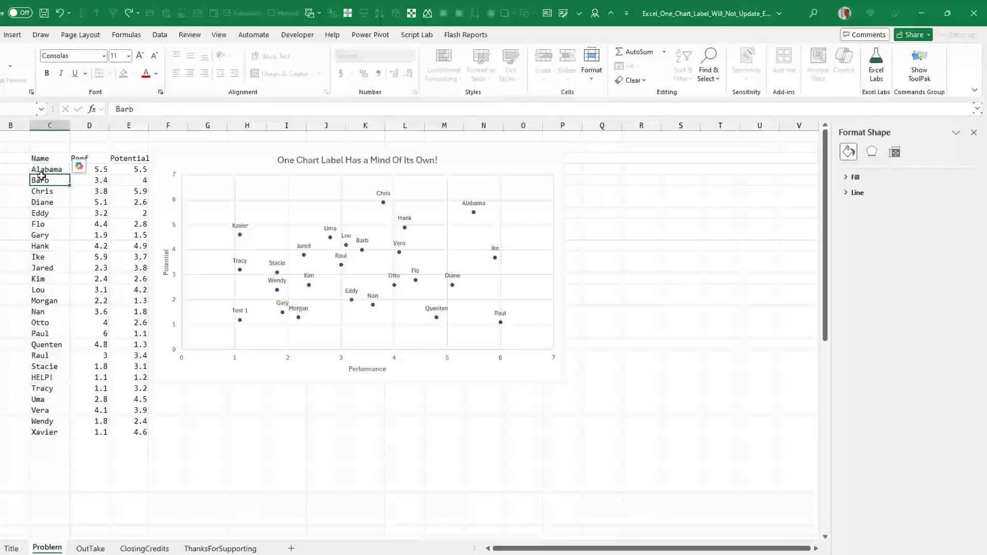
click(50, 168)
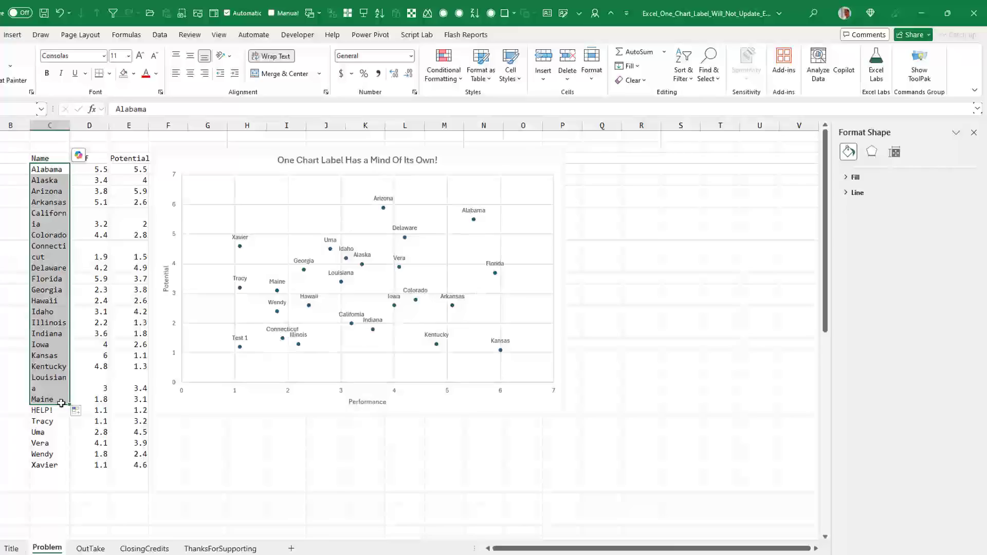
mouse_move(53, 400)
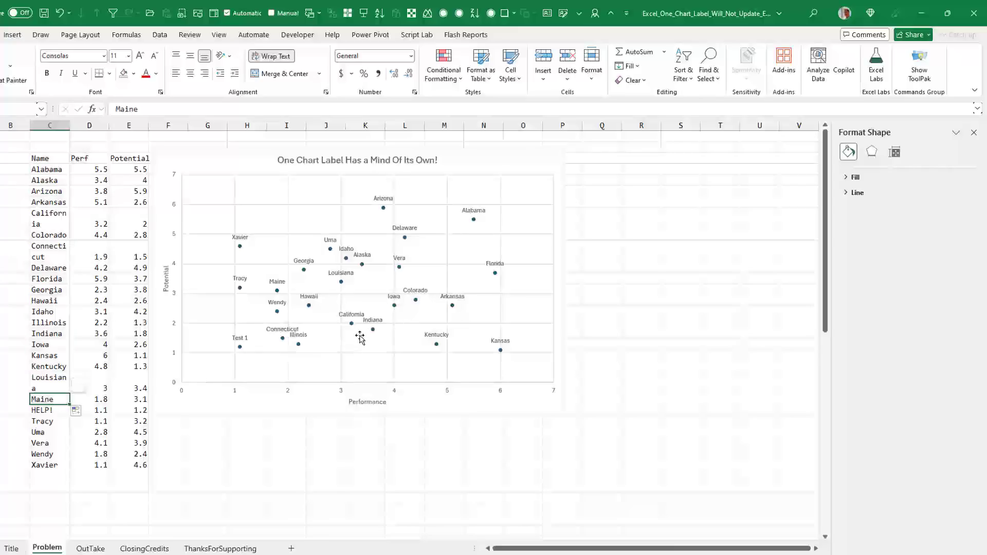
mouse_move(360, 335)
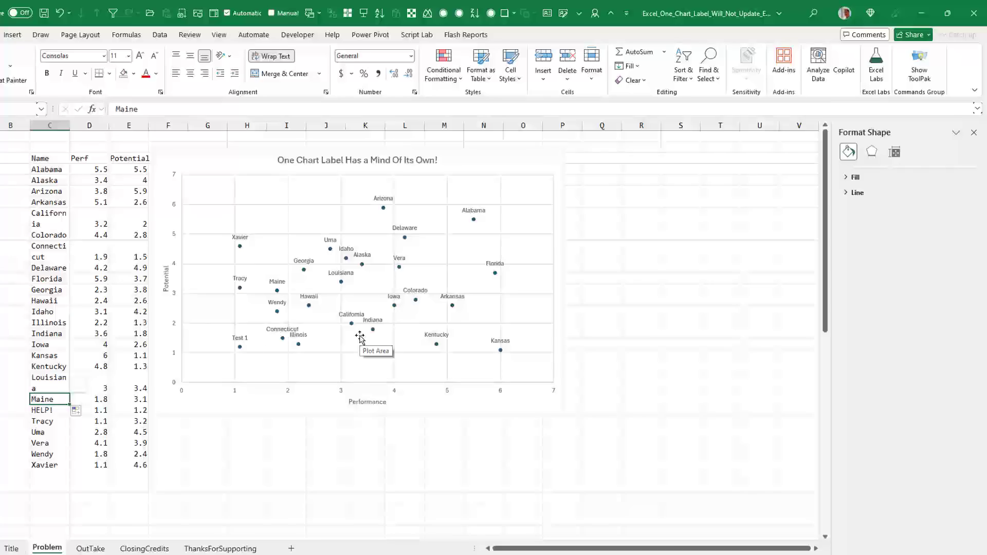
mouse_move(242, 341)
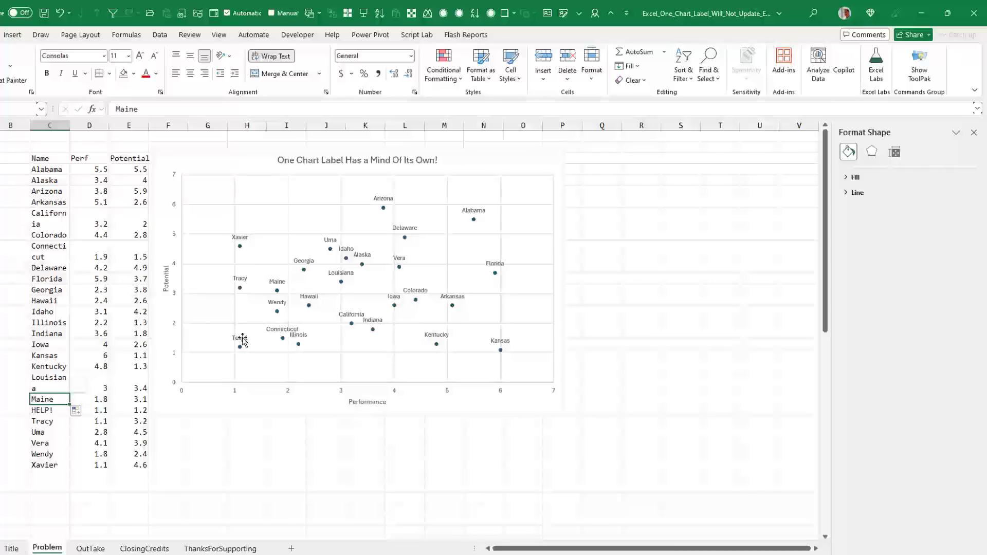
mouse_move(237, 340)
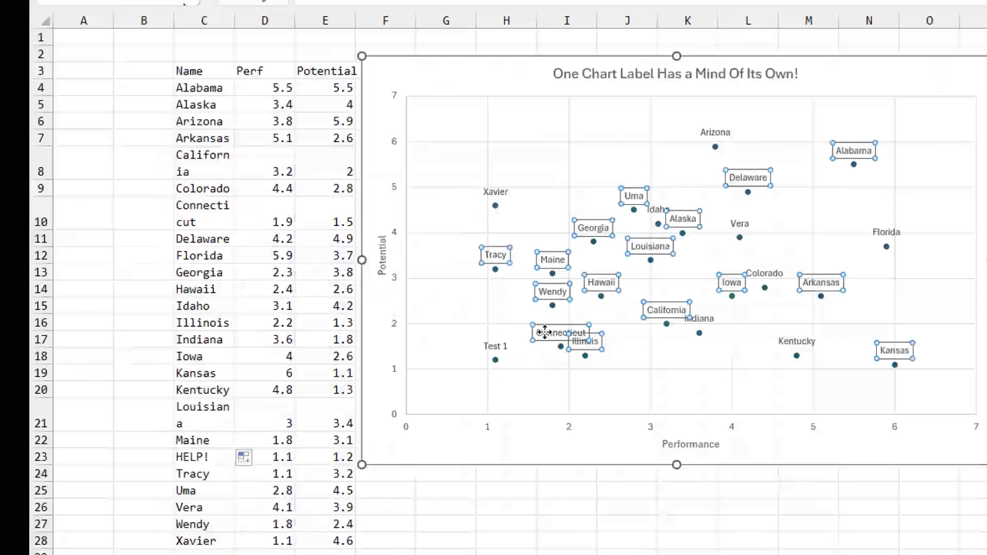
Step: Reset the data labels' text so the stuck Test 1 label reads HELP! again
right_click(561, 332)
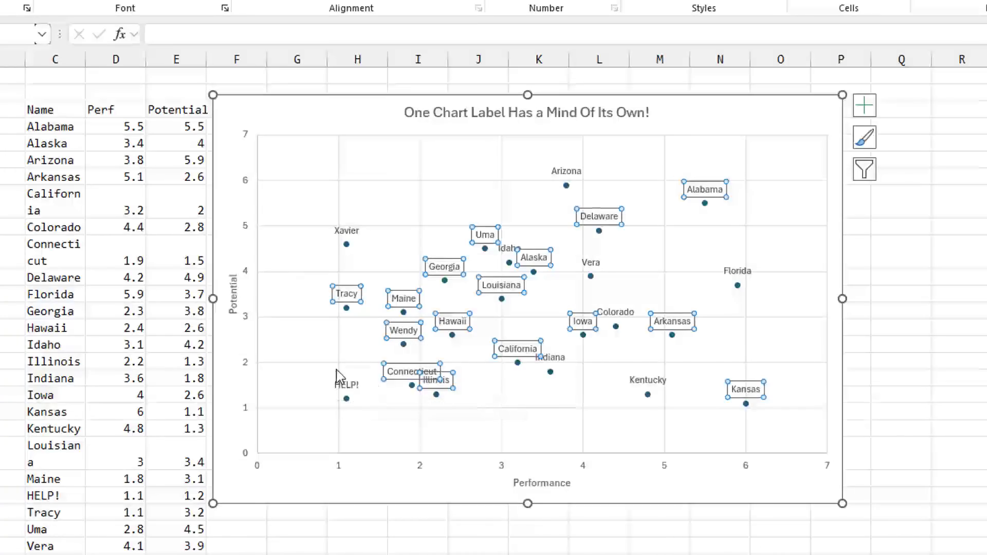
mouse_move(362, 386)
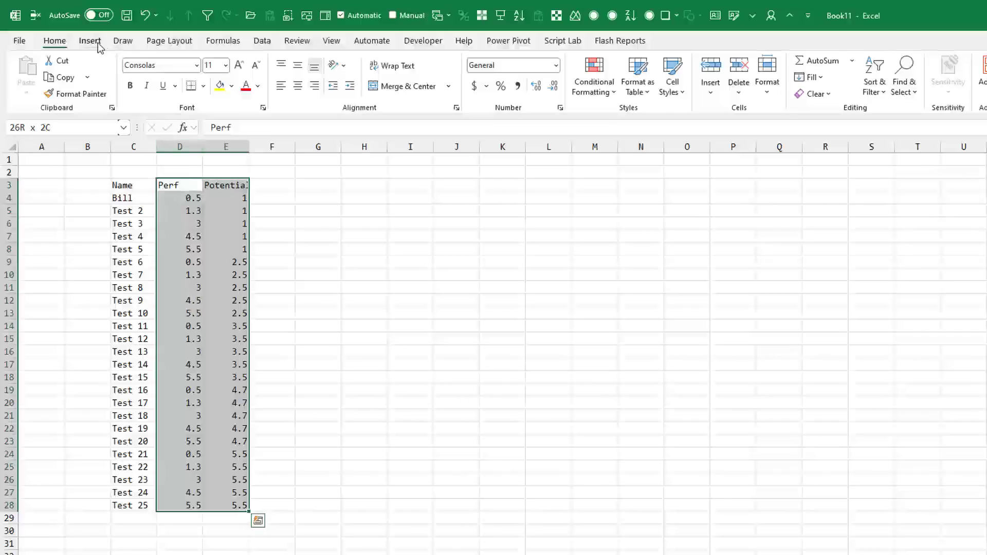
Step: Insert a scatter chart of D3:E28 titled Potential and add data labels to its points
click(90, 40)
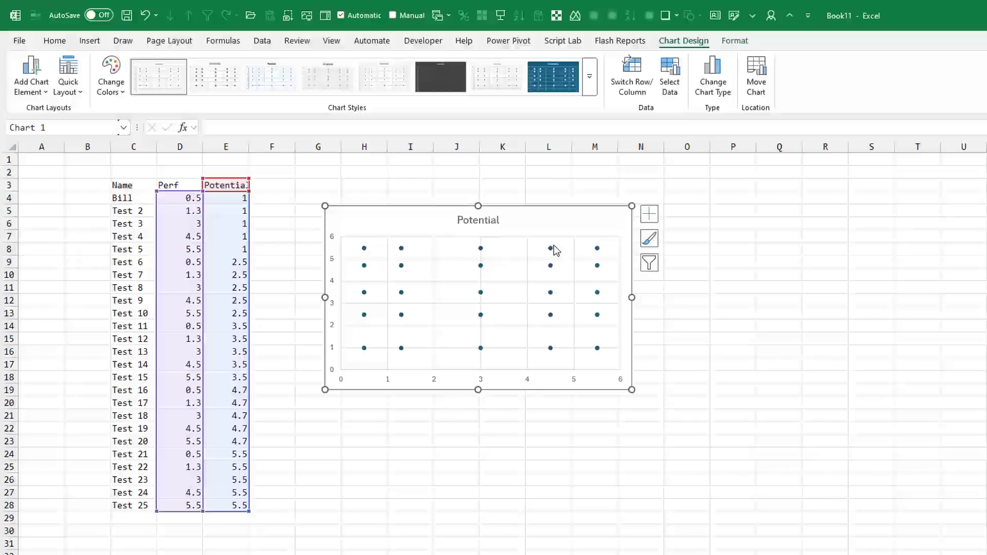
click(649, 213)
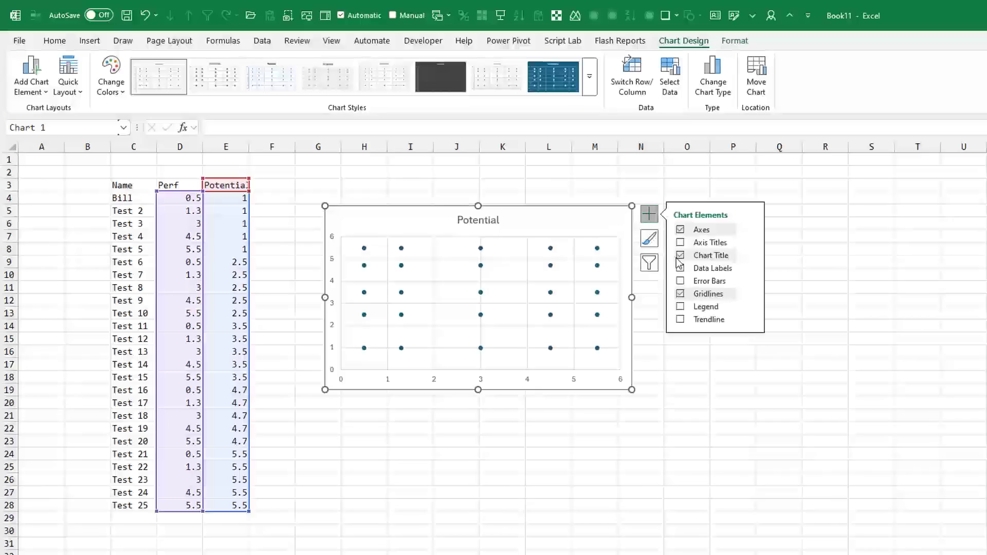
click(680, 268)
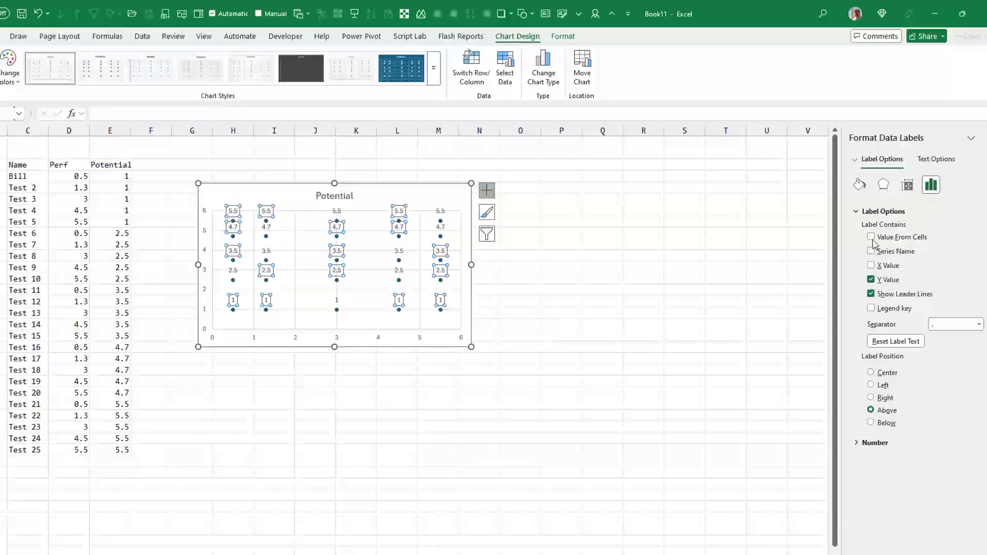
Step: Set the labels to take Value From Cells using the Name column, keeping Y Value and leader lines
click(870, 236)
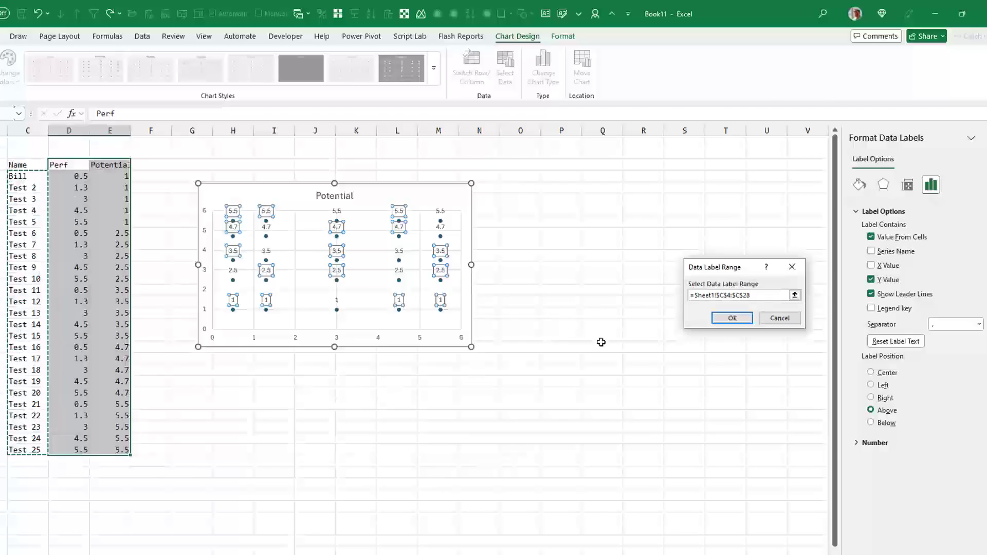
click(731, 318)
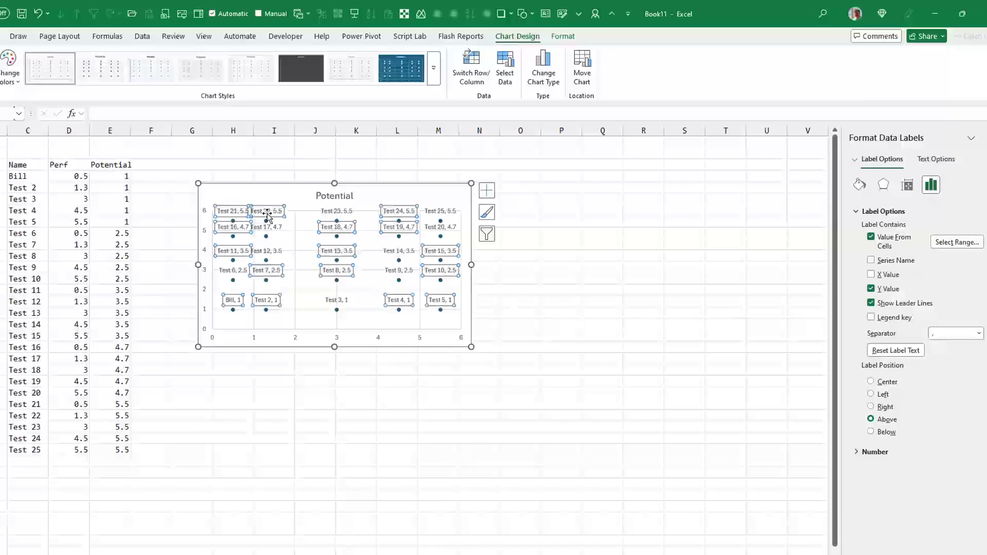
mouse_move(272, 215)
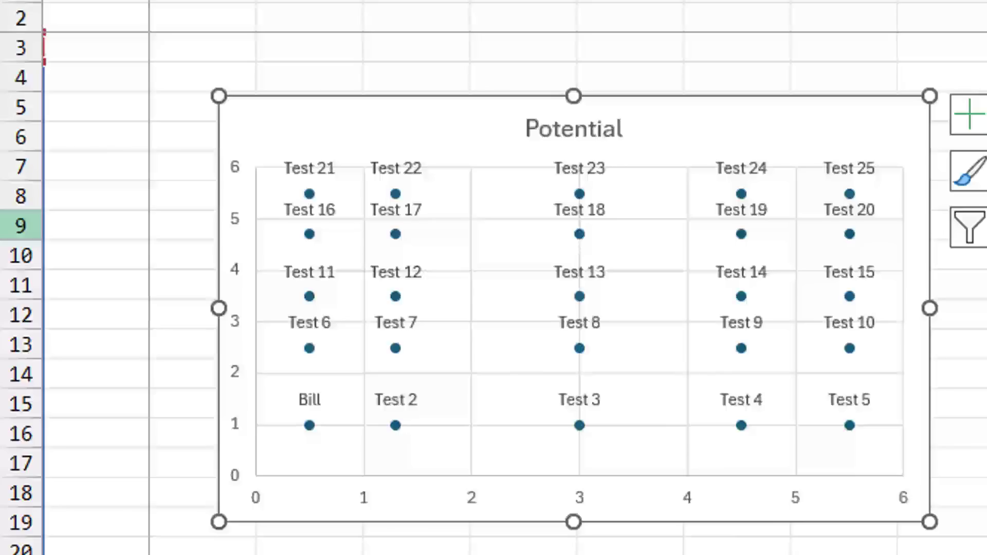
mouse_move(309, 400)
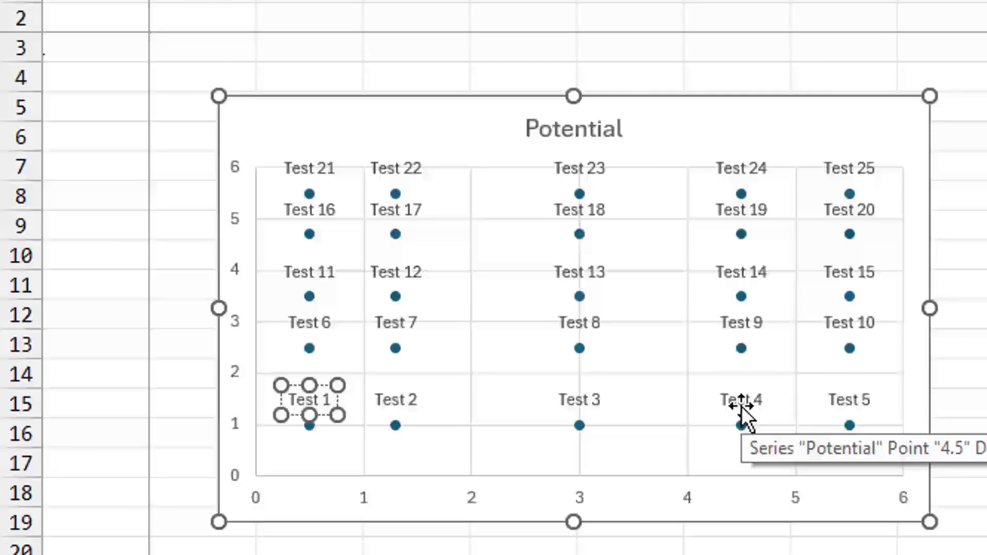
mouse_move(711, 422)
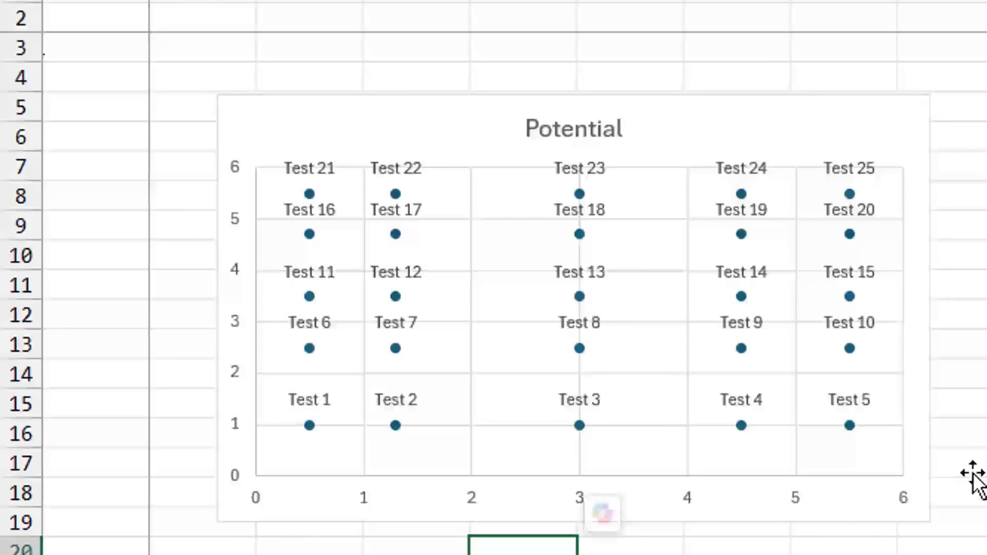
Step: Overwrite the Bill point's label with Test 1 and leave the chart for the cells
click(612, 51)
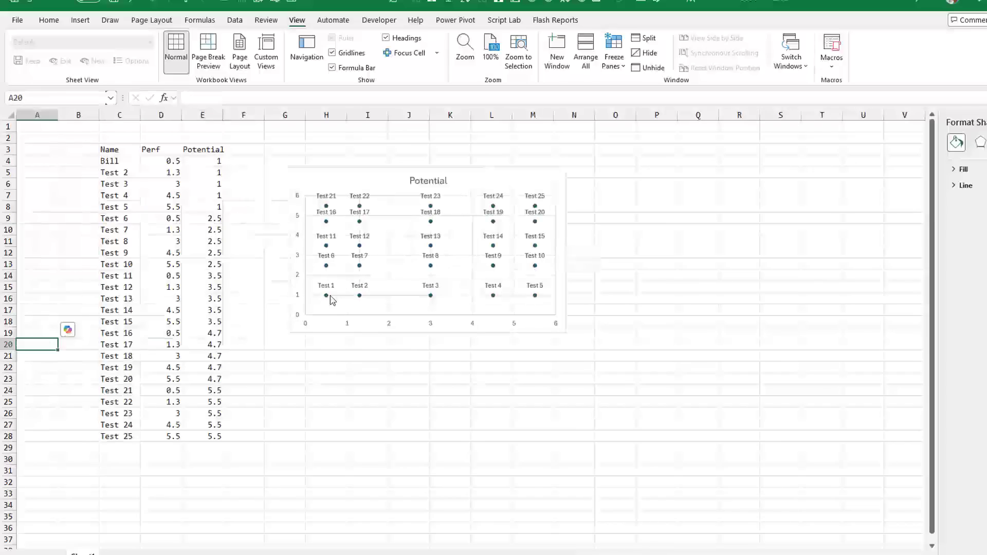
Step: Replace Bill in C4 with Anything, set Perf to 5, and rename the list Andy through Ike
click(113, 161)
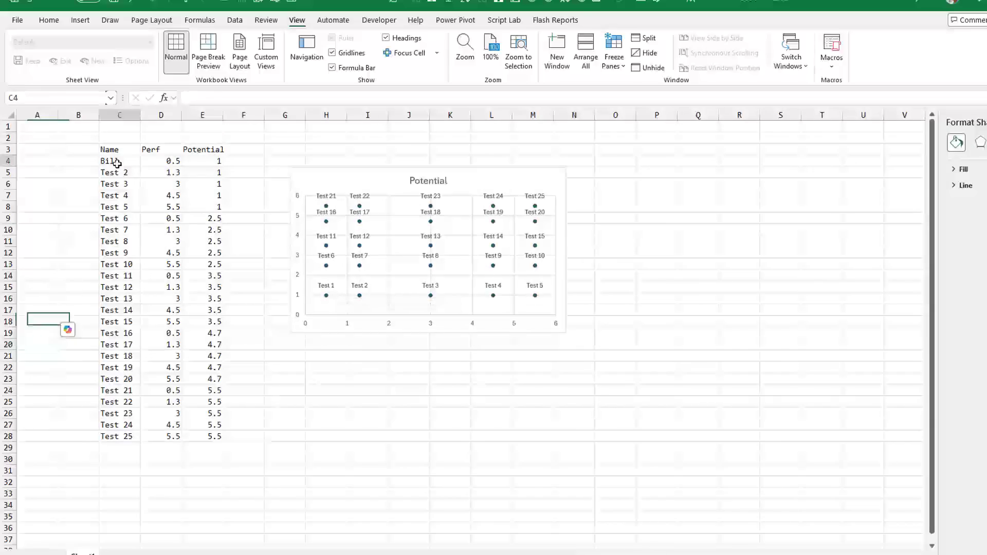
click(119, 160)
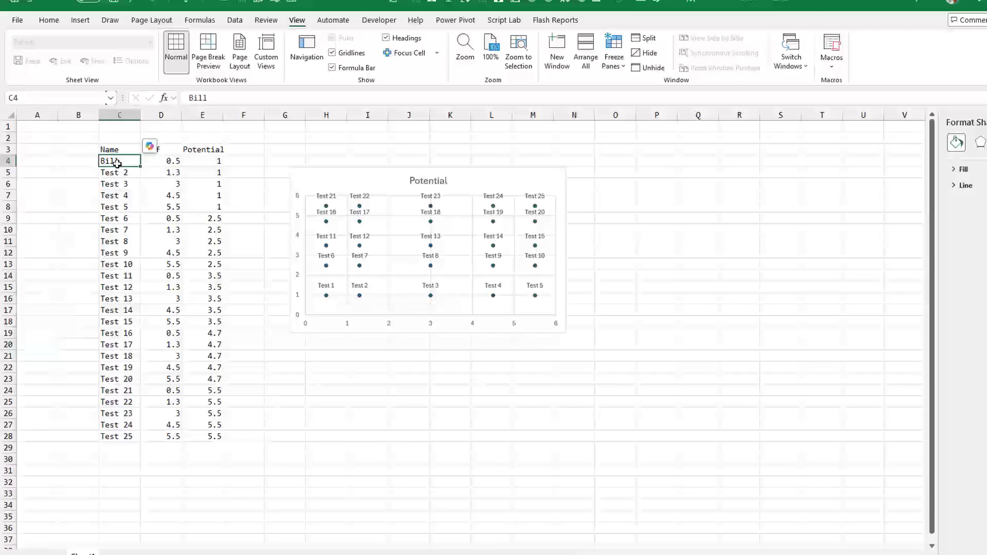
text(Anything)
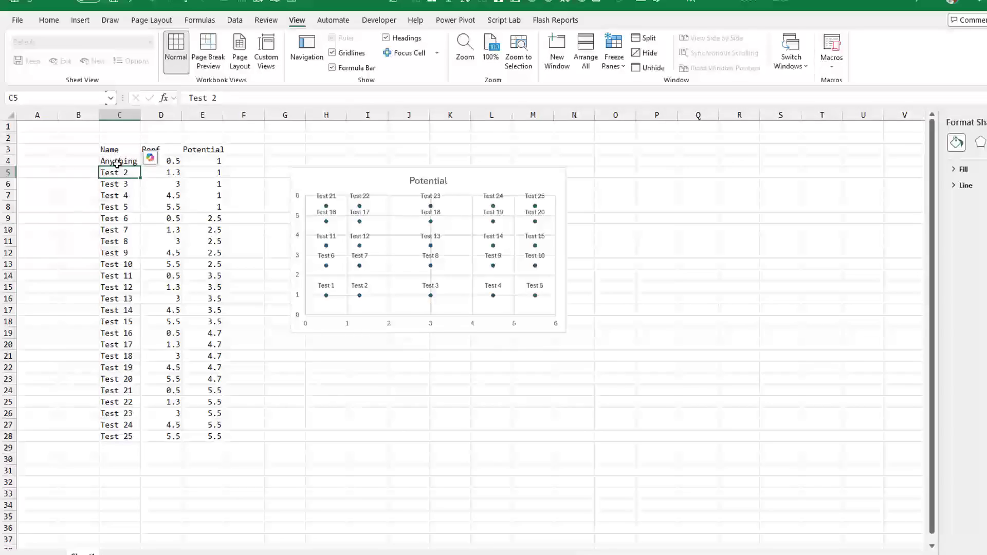
text(Andy)
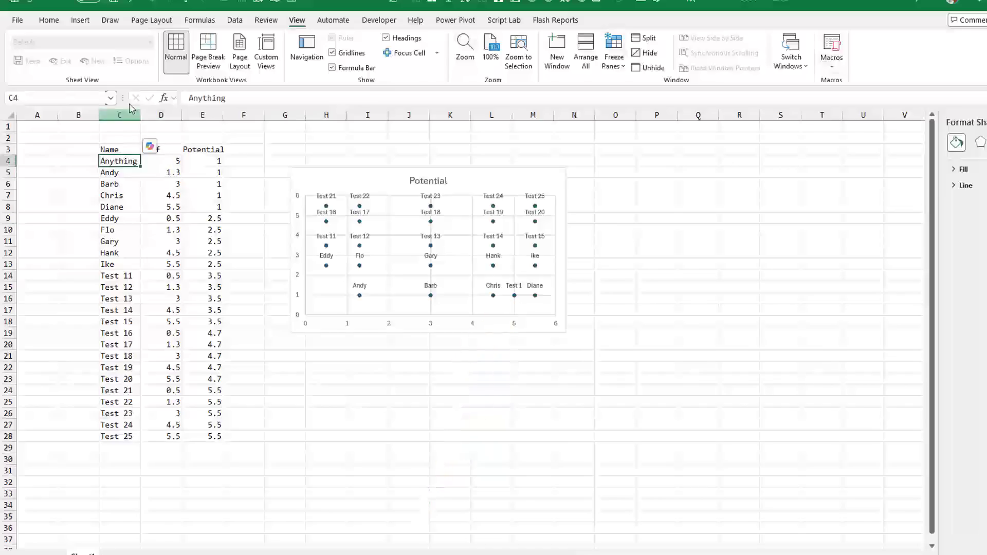
Step: Fill the Anything cell yellow and sort the list by Perf, smallest to largest
click(49, 19)
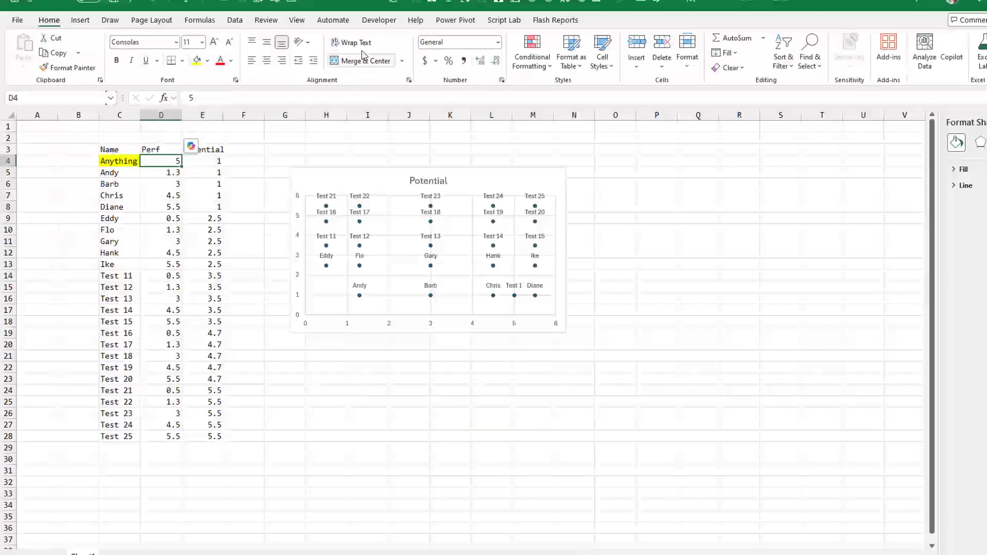
click(234, 19)
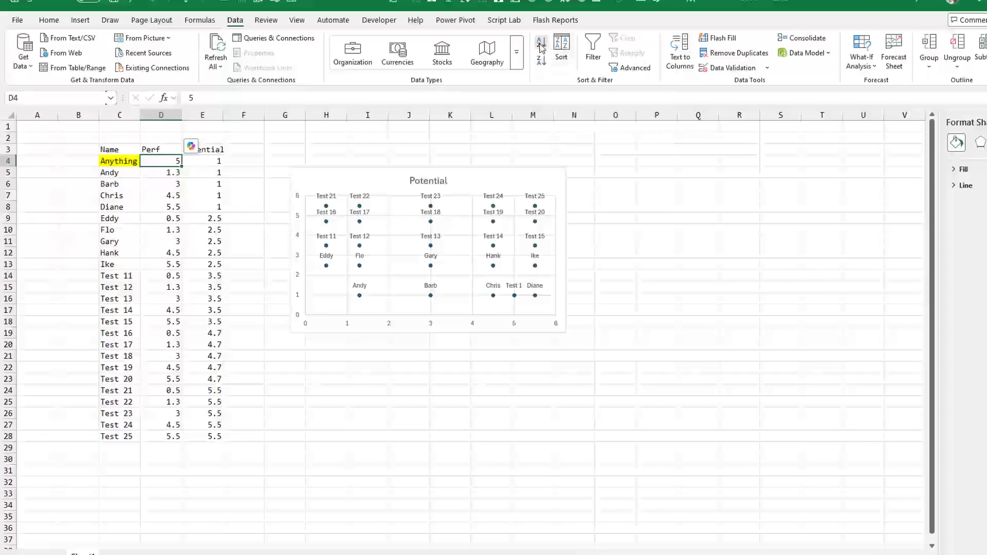
click(540, 41)
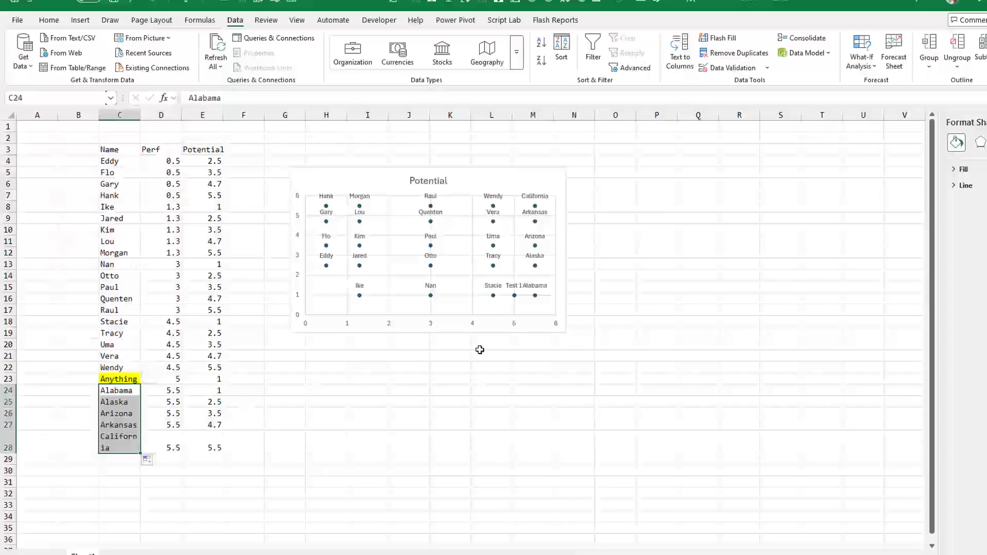
mouse_move(514, 295)
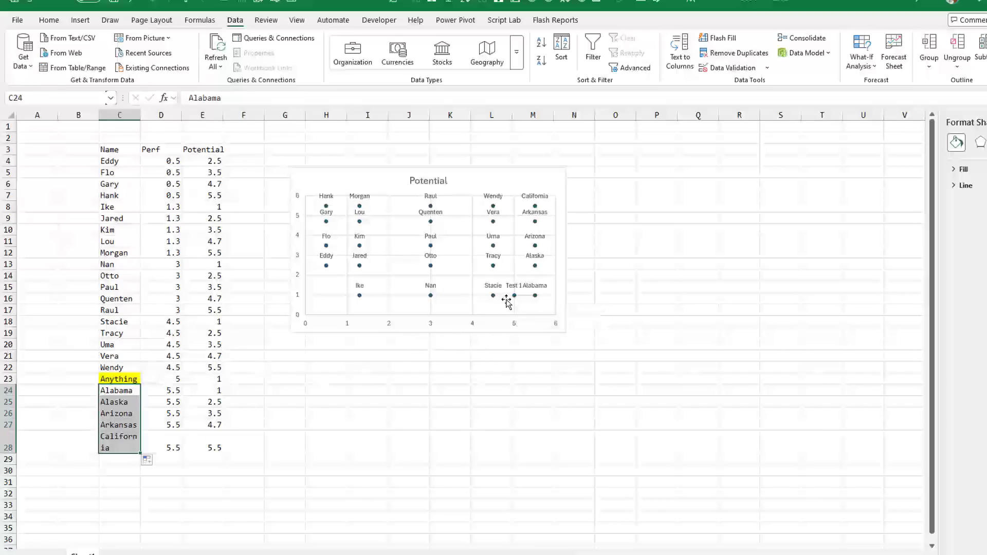
mouse_move(124, 164)
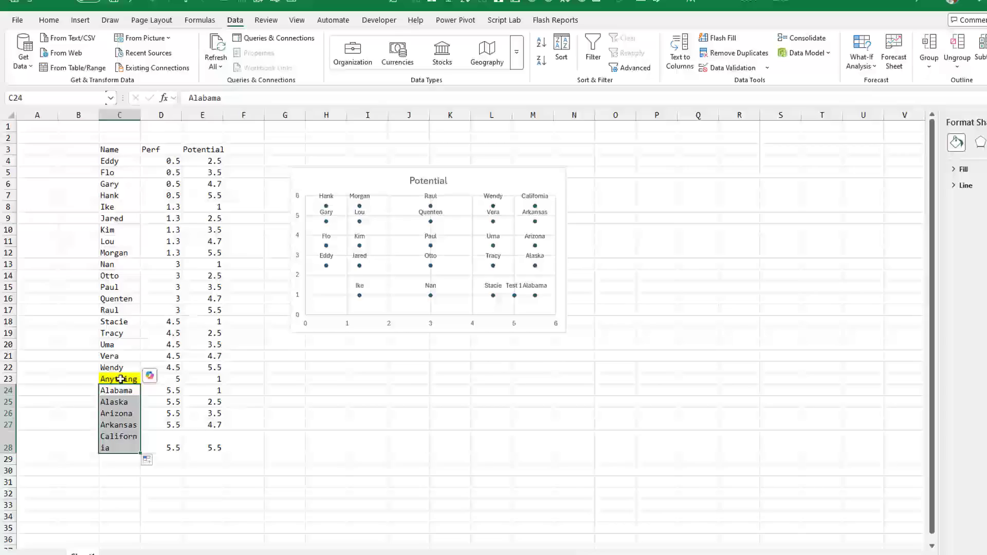
mouse_move(124, 367)
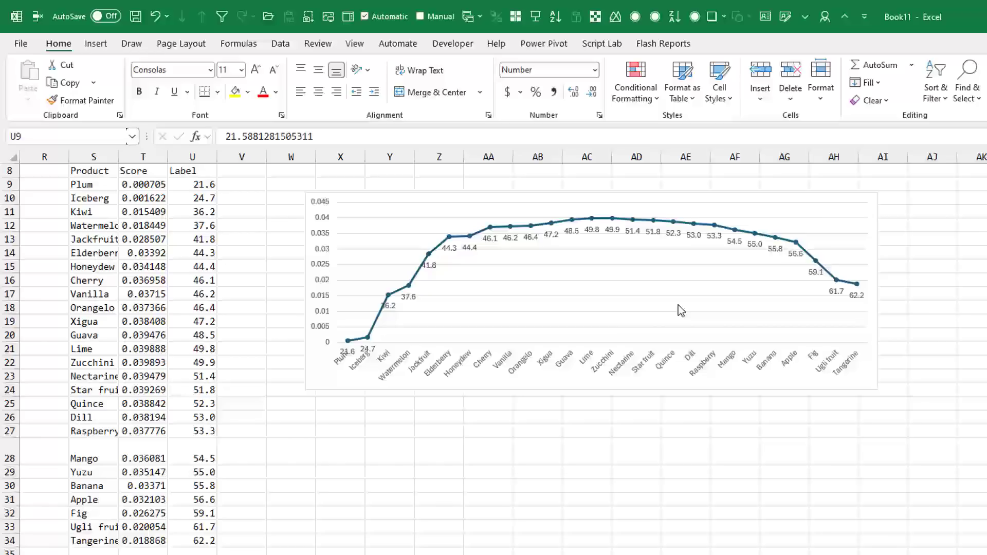
mouse_move(614, 238)
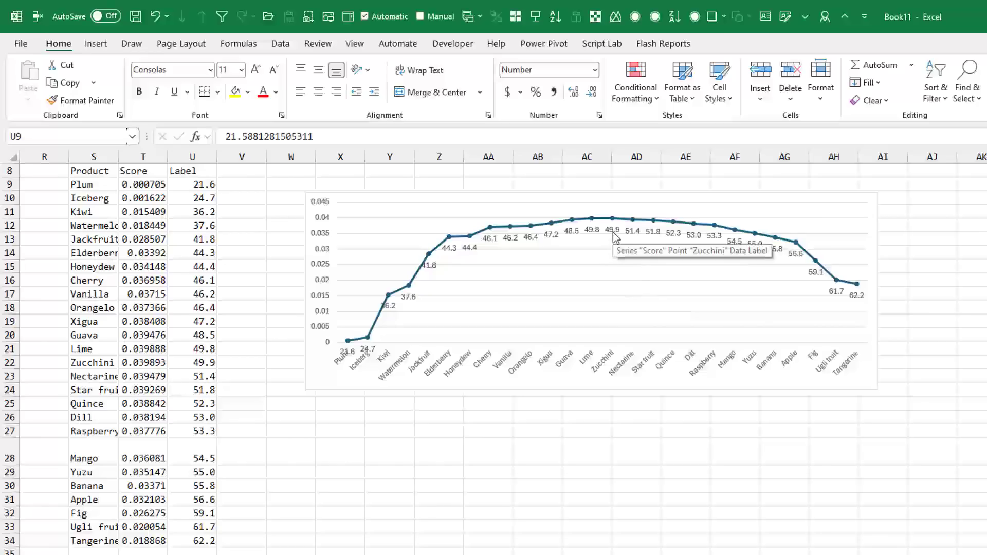
mouse_move(599, 237)
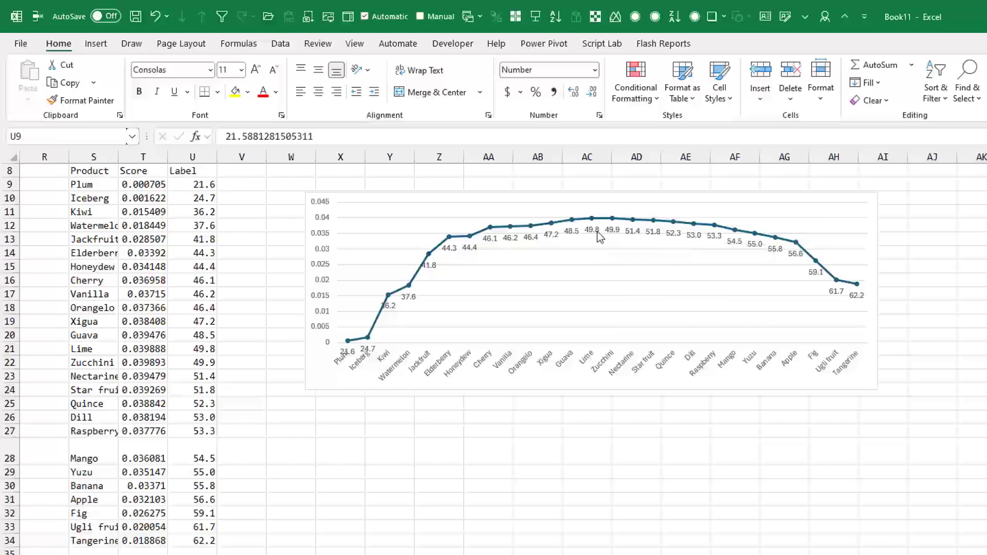
mouse_move(595, 232)
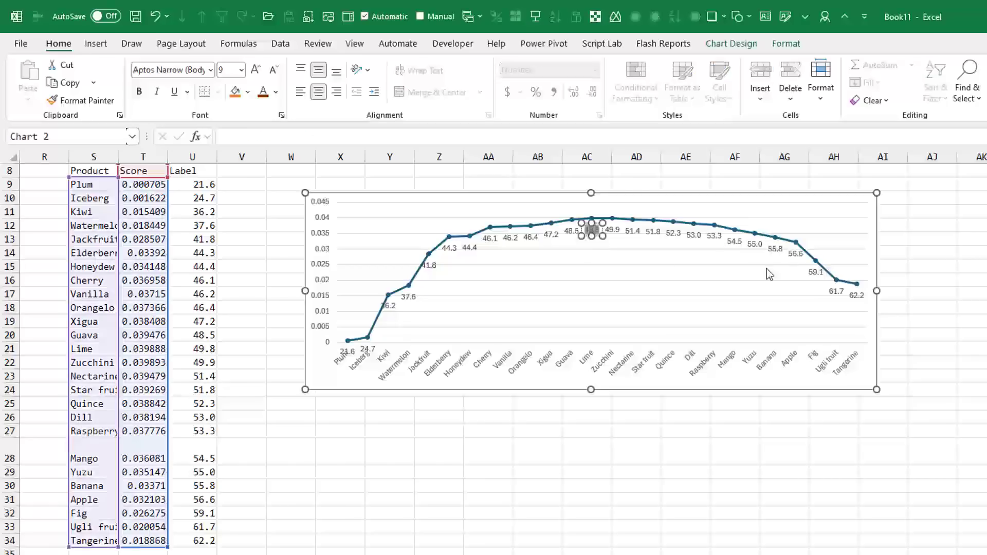
mouse_move(592, 229)
text(MVP! is Lime!)
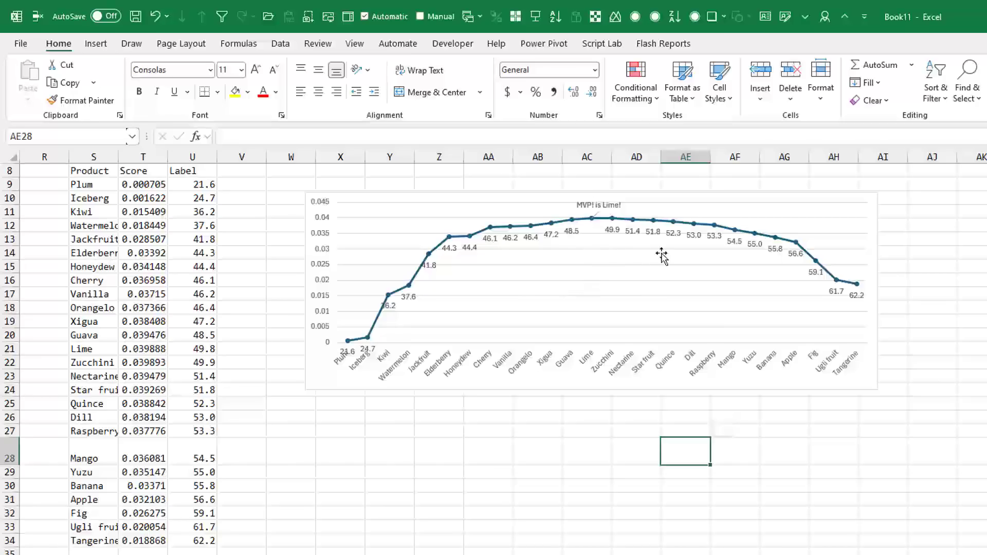
mouse_move(661, 256)
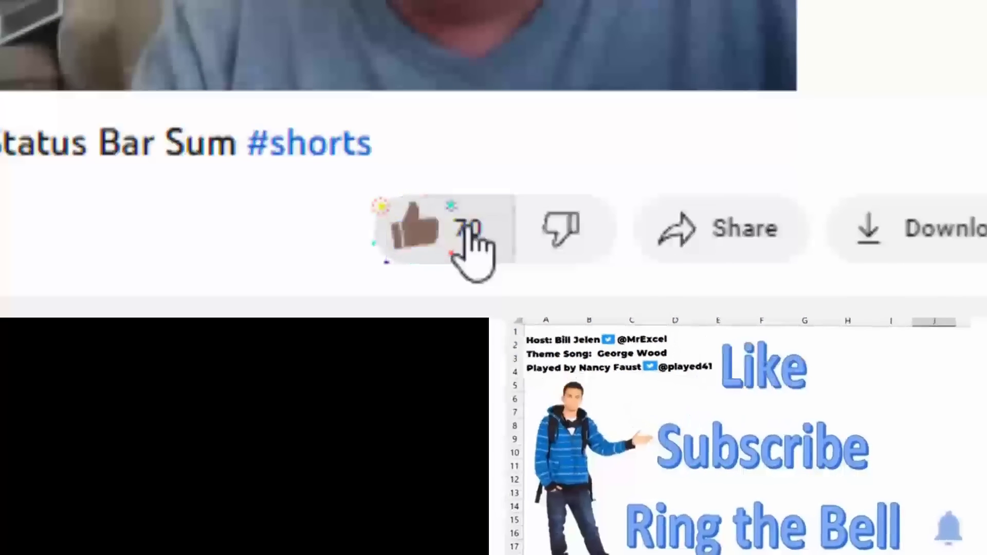
Step: Like the video and show the subscribed MrExcel.com channel's bell notification choices
click(598, 344)
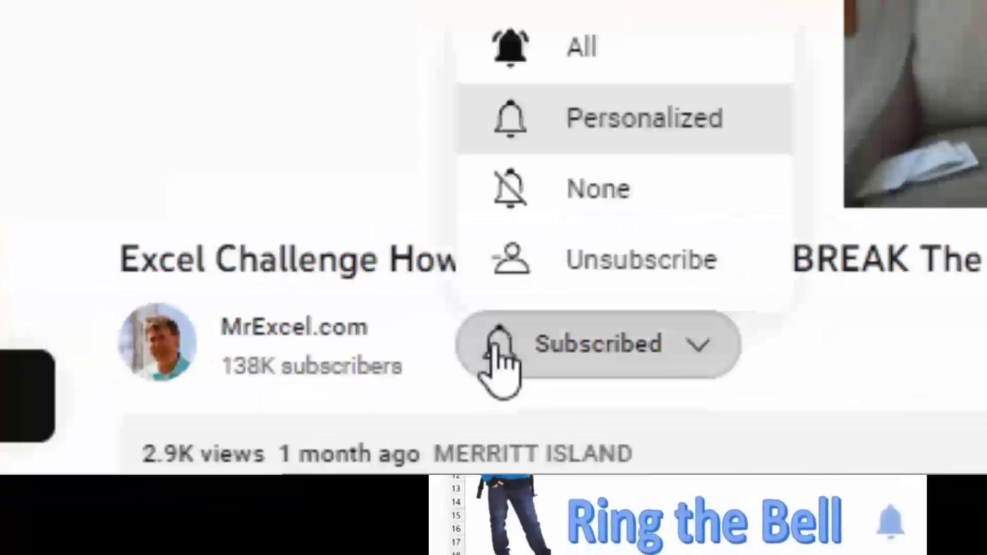